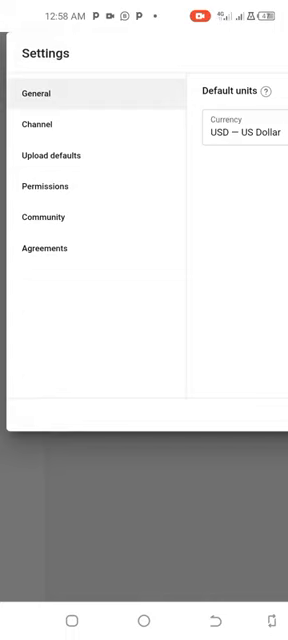
Reach the channel Permissions settings and start a new collaborator invite
{"action": "left_click", "coordinate": [42, 186]}
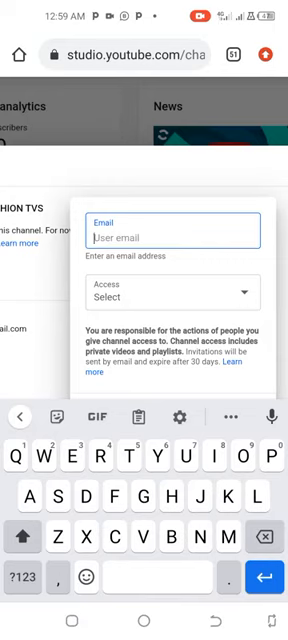
Enter the beginning of the invitee email, 'Hggh@', in the Email field
{"action": "type", "text": "Hggh"}
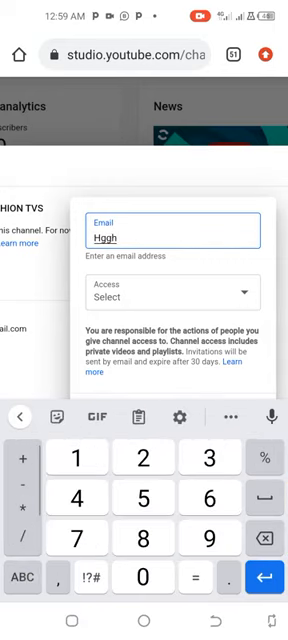
{"action": "type", "text": "@jgg"}
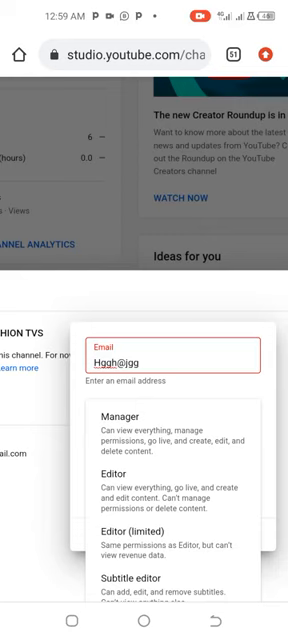
Choose Manager as the invitee's access role from the listed roles
{"action": "scroll", "scroll_direction": "down", "scroll_amount": 3}
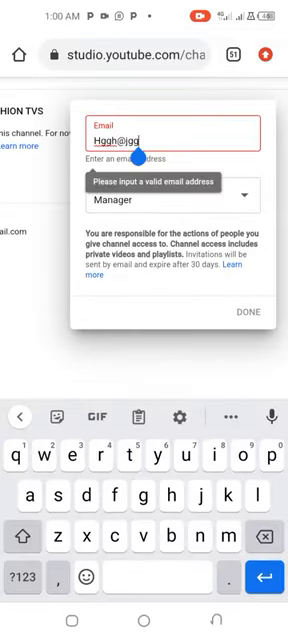
Complete the email with '.cgg', then dismiss the invite and return to the dashboard
{"action": "type", "text": ".cgg"}
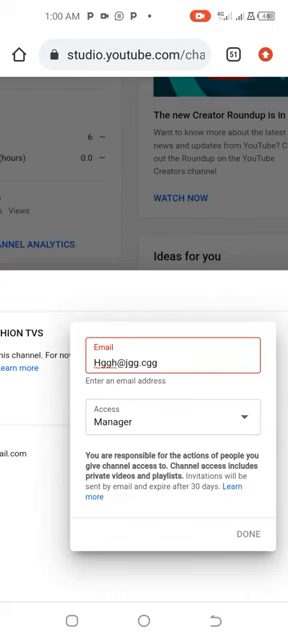
{"action": "left_click", "coordinate": [176, 360]}
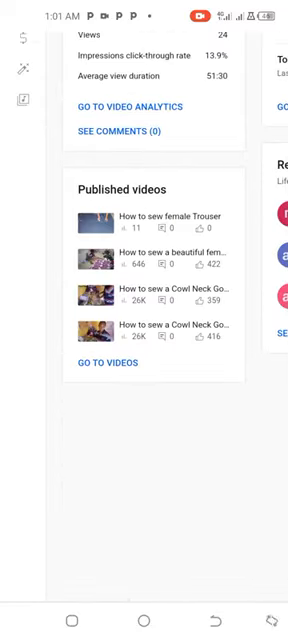
{"action": "scroll", "scroll_direction": "down", "scroll_amount": 3}
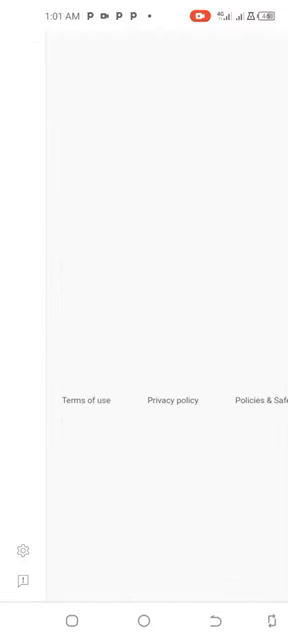